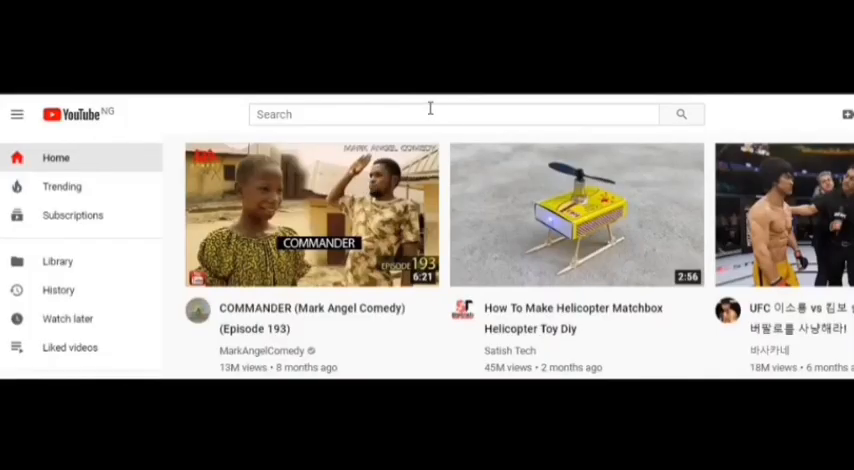
- Search YouTube for 'joe gurus tech' and subscribe to the Joe Gurus Tech channel
type("joe gu")
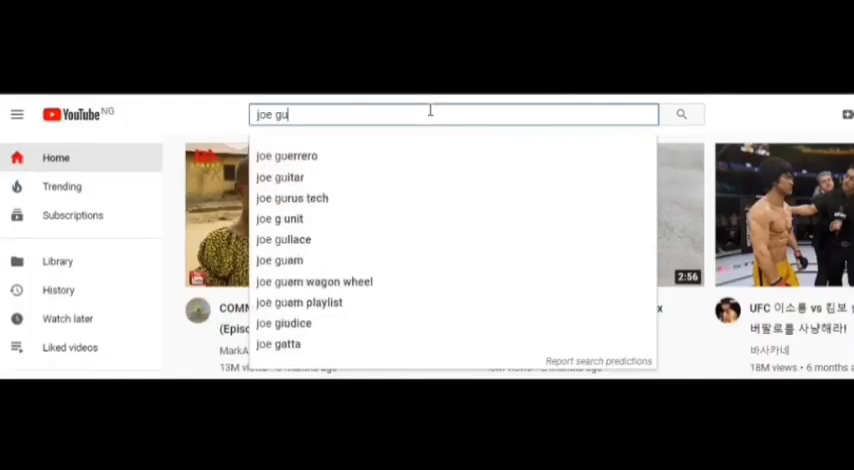
left_click(291, 197)
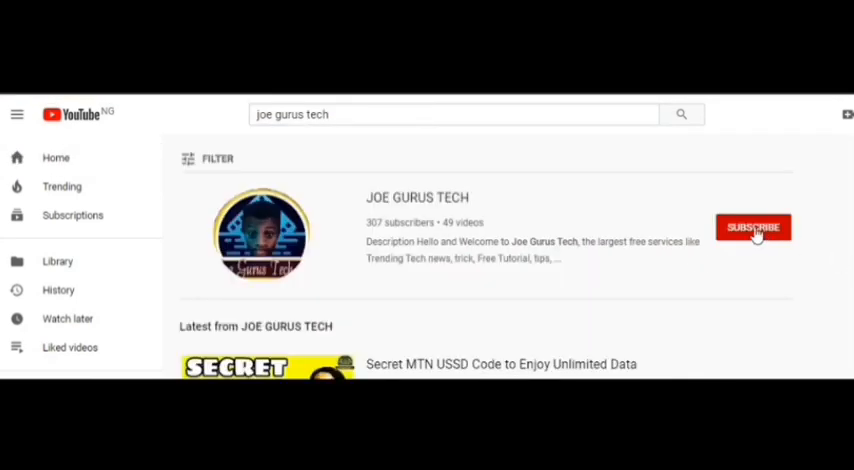
left_click(754, 227)
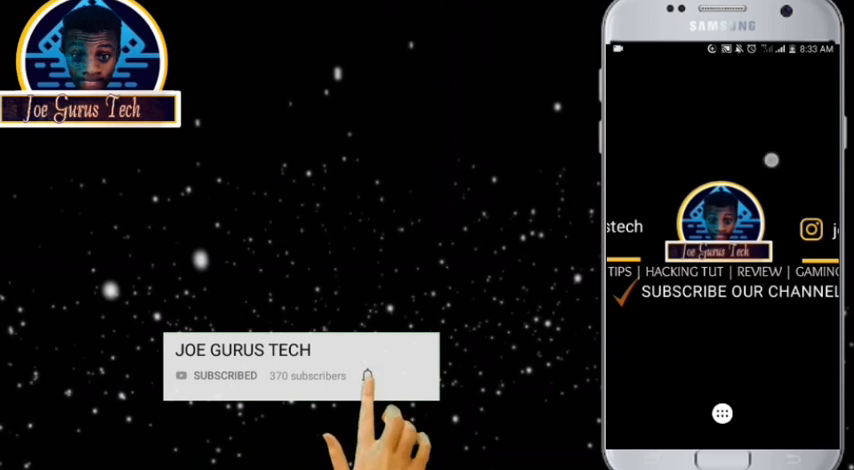
left_click(367, 376)
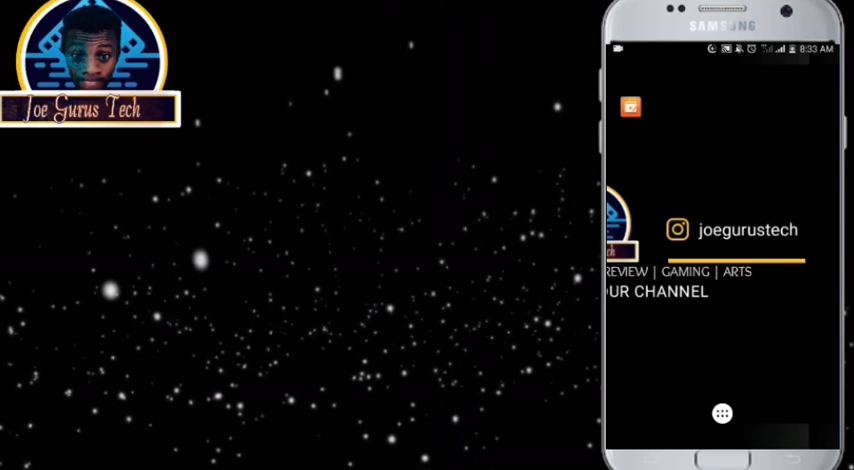
- Open the app drawer and scroll the app list to find the Facebook app
left_click(723, 413)
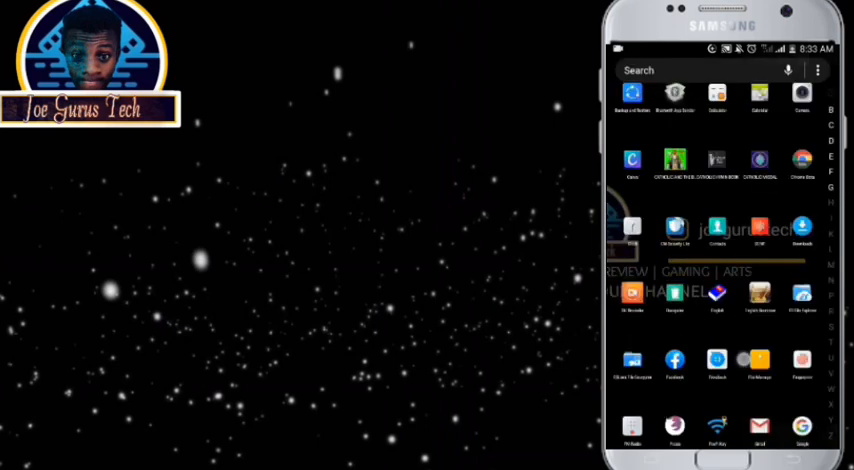
scroll("down", 3)
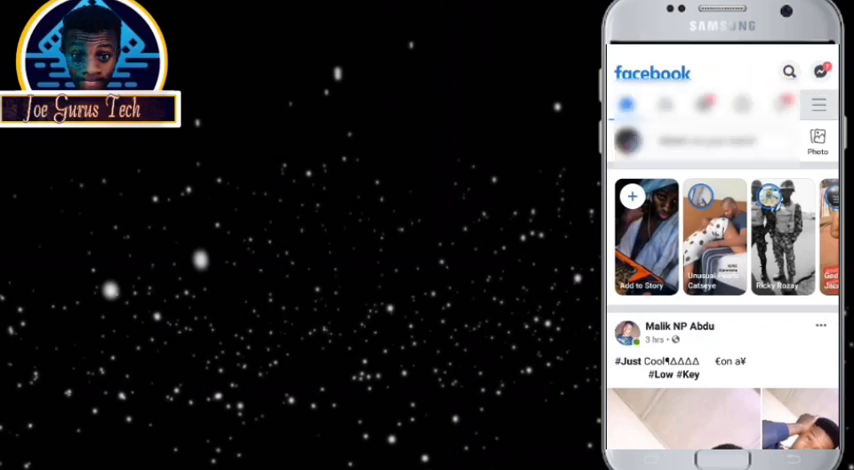
- Go to Settings under Settings & Privacy from the Facebook main menu
left_click(815, 104)
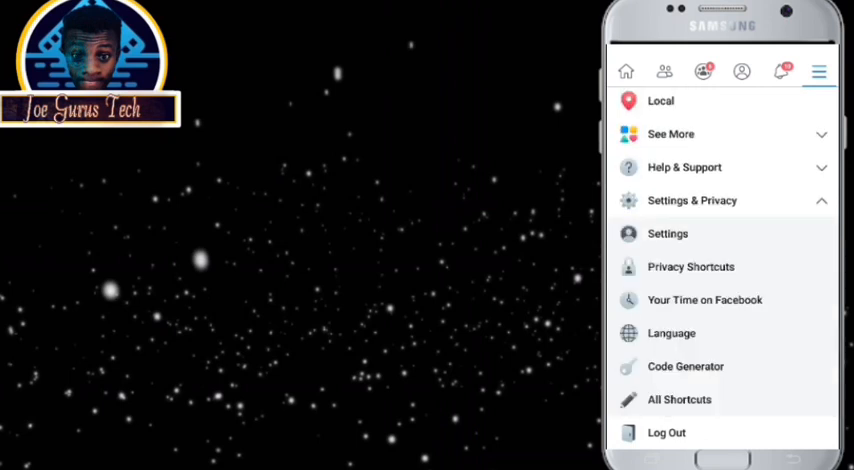
left_click(668, 233)
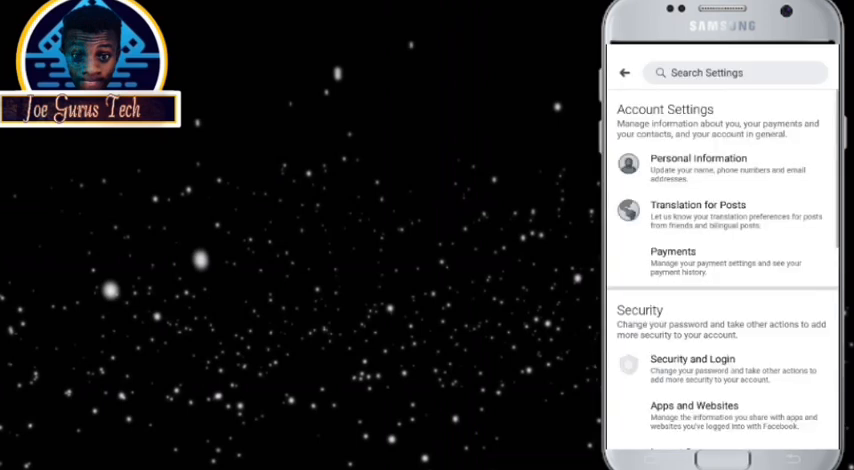
- Scroll through Settings to Security and Login and its Two-Factor Authentication section
scroll("down", 3)
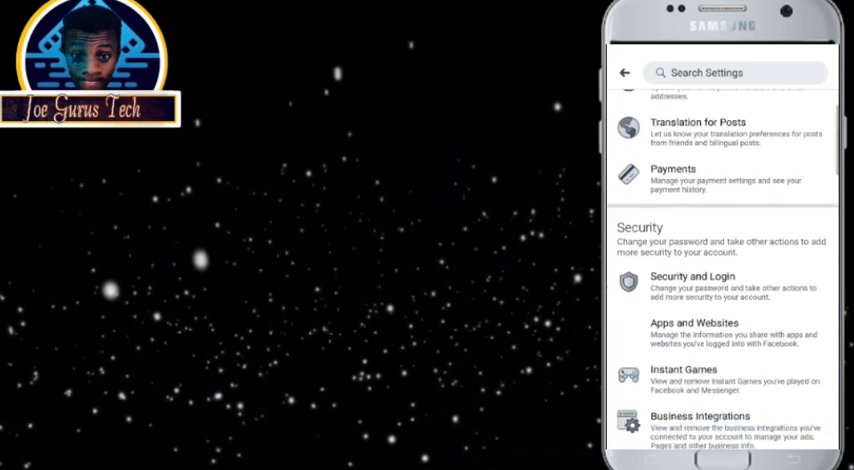
scroll("down", 3)
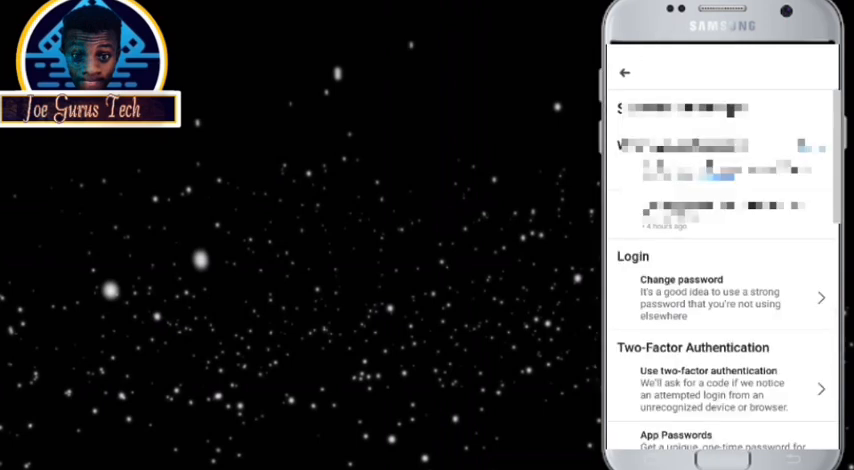
scroll("down", 3)
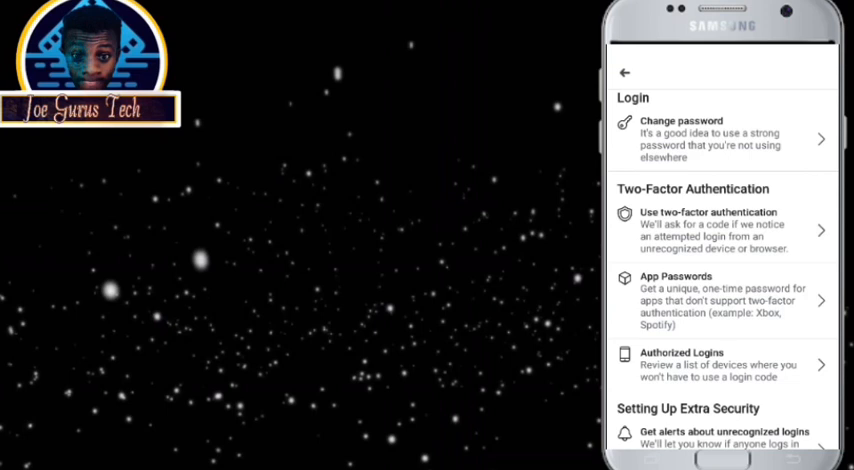
scroll("down", 3)
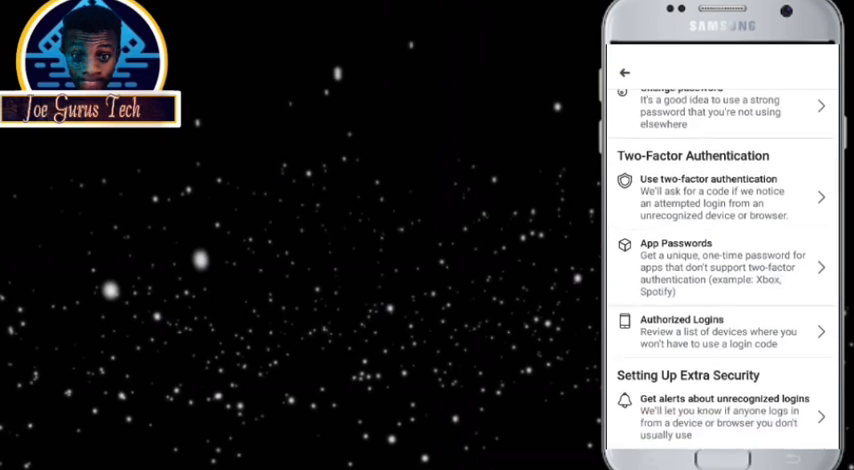
- Open 'Use two-factor authentication' and review text message, authenticator app and recovery code methods
left_click(722, 197)
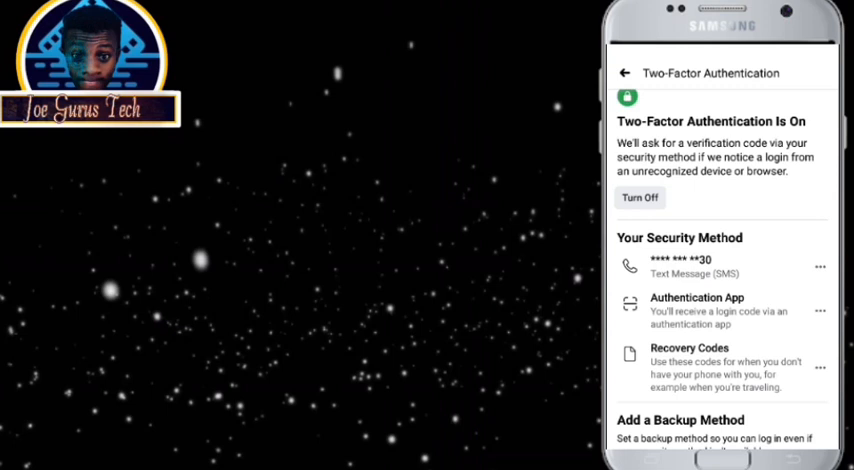
scroll("down", 3)
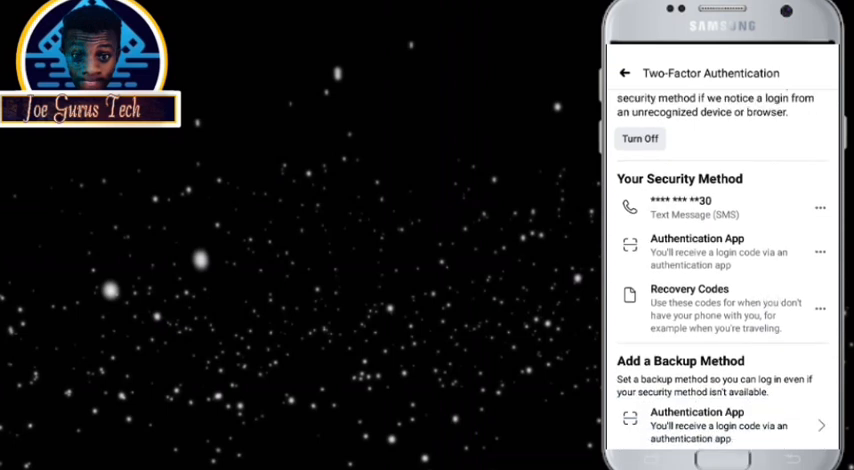
scroll("down", 3)
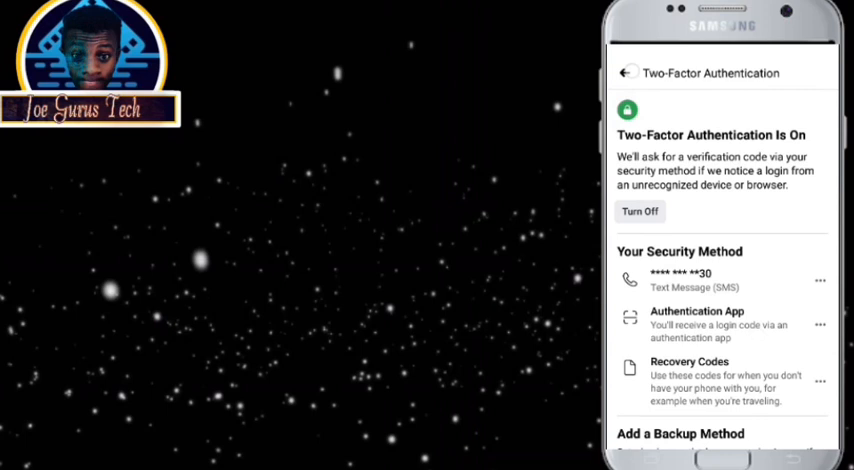
- Scroll to Setting Up Extra Security and choose 3 to 5 trusted contacts
scroll("down", 3)
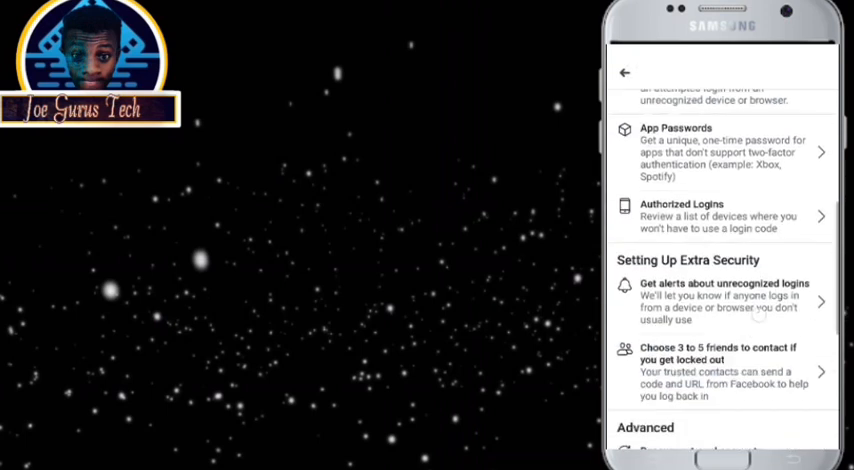
scroll("down", 3)
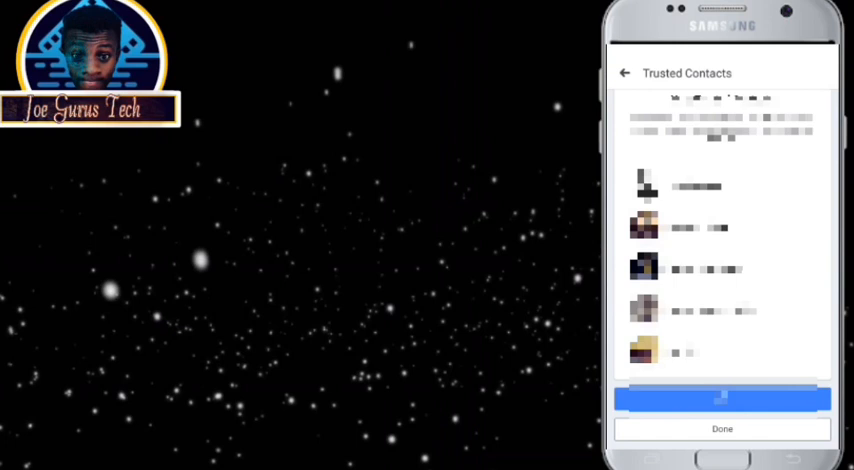
- Leave Trusted Contacts and view the Advanced account recovery settings on Security and Login
scroll("down", 3)
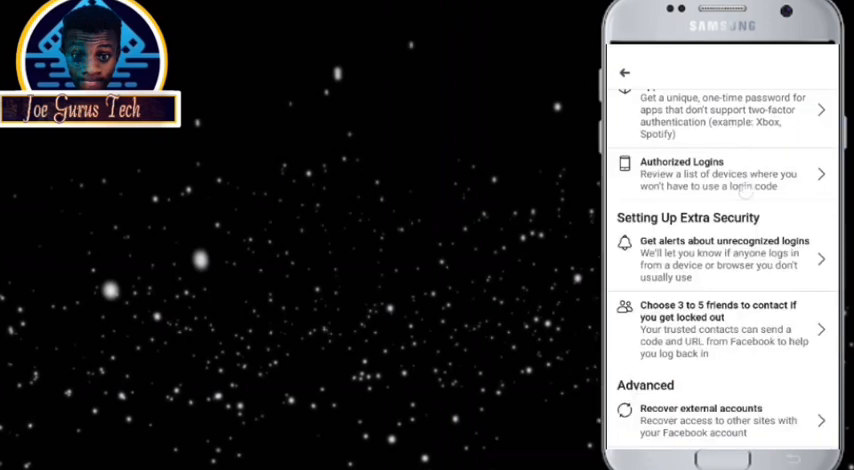
scroll("down", 3)
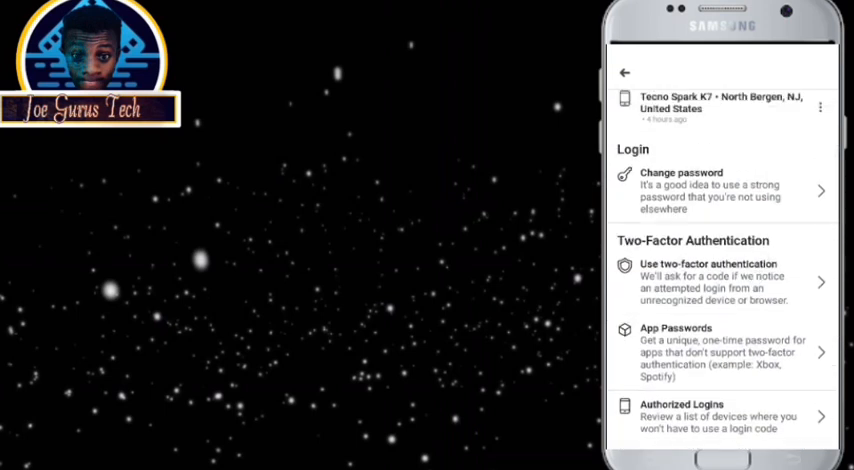
scroll("down", 3)
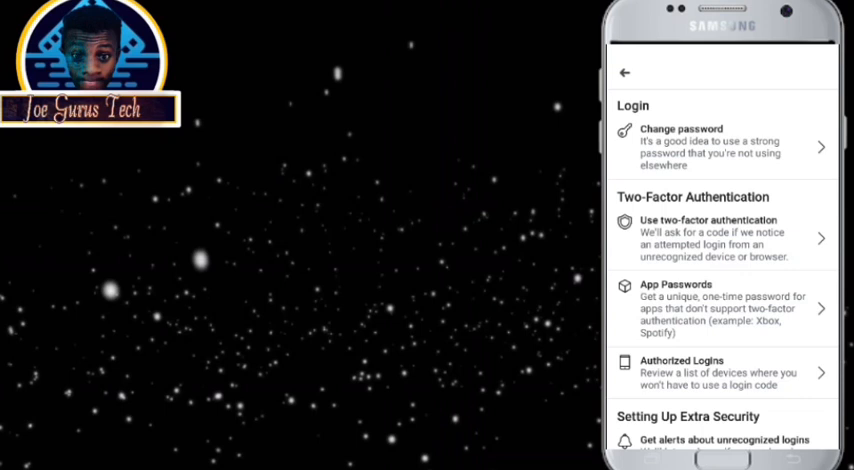
scroll("down", 3)
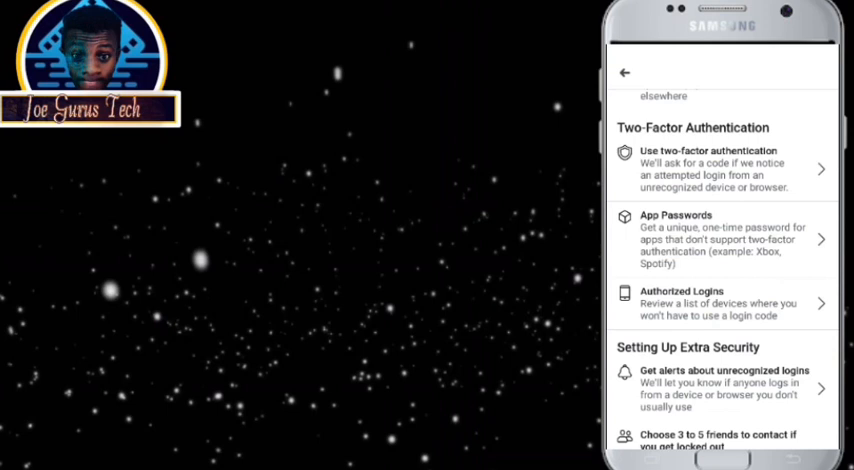
scroll("down", 3)
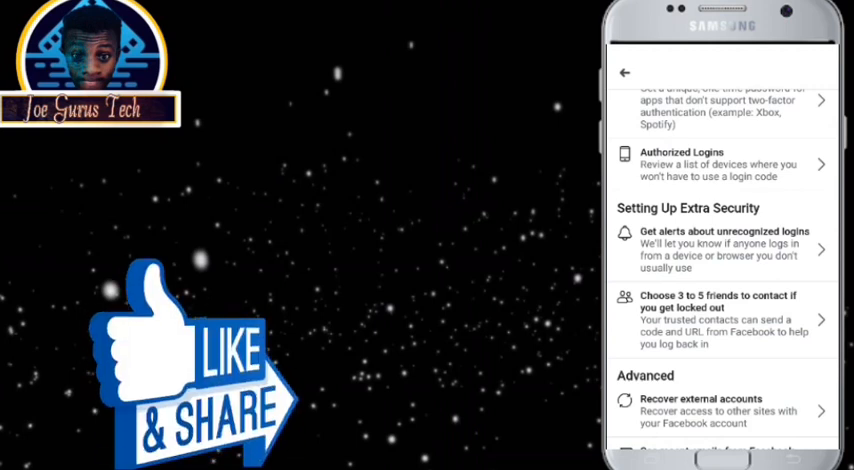
scroll("down", 3)
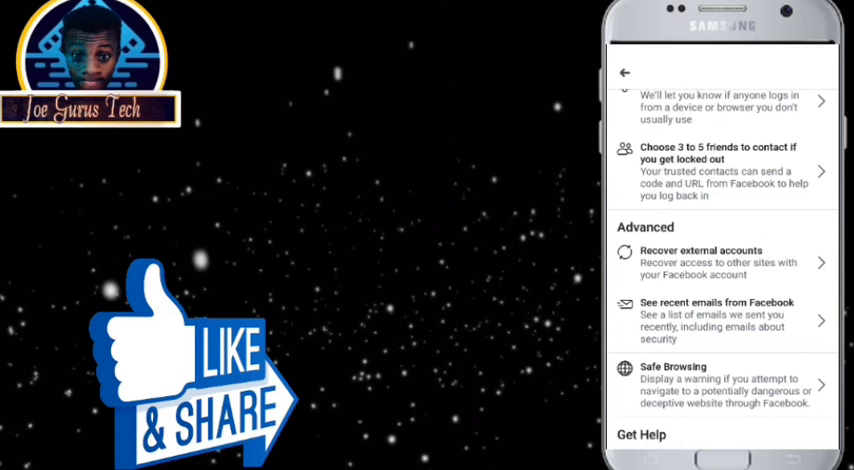